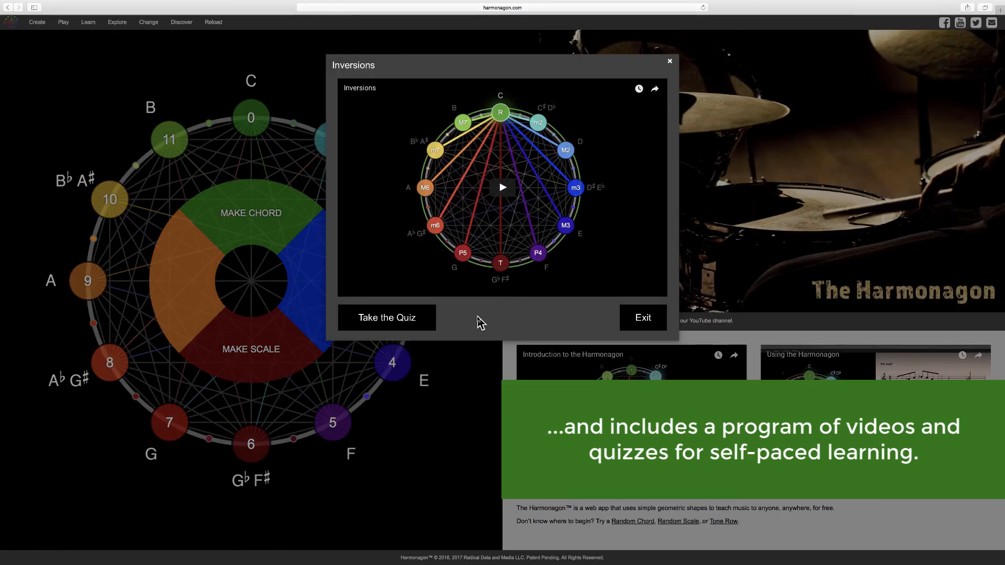
Open the Inversions quiz at question 1 of 10, then return to the chord-and-scale wheel
{"action": "left_click", "coordinate": [386, 317]}
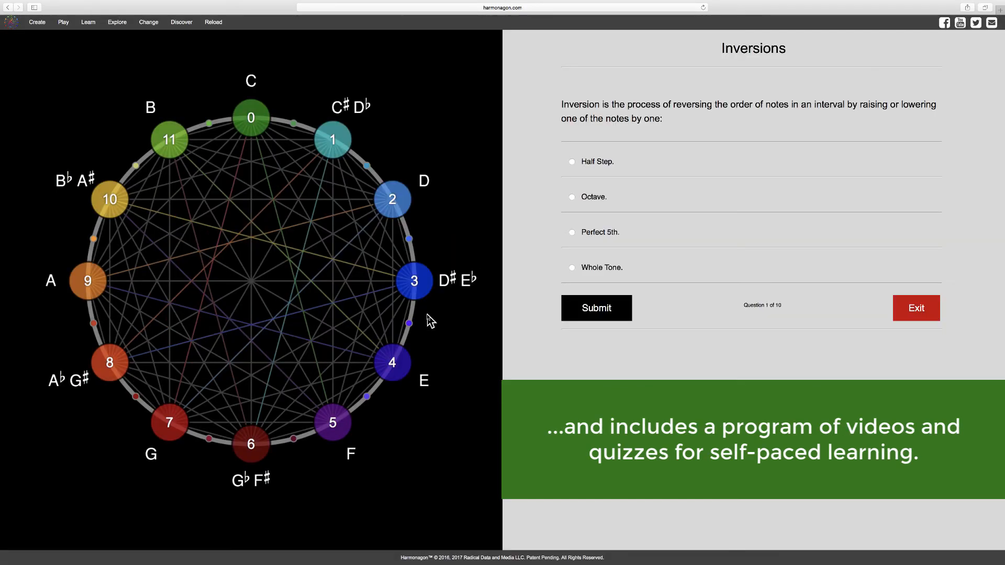
{"action": "left_click", "coordinate": [915, 308]}
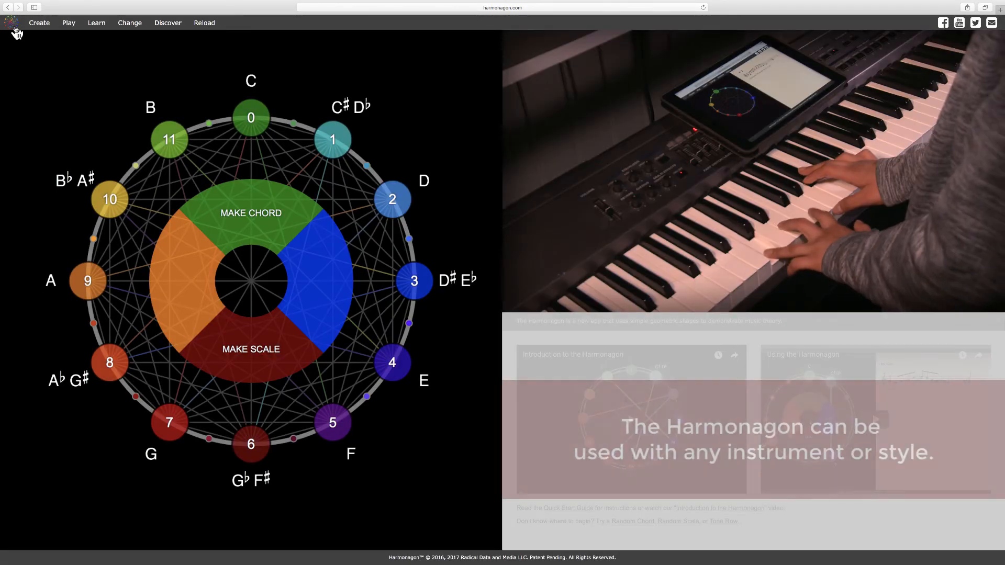